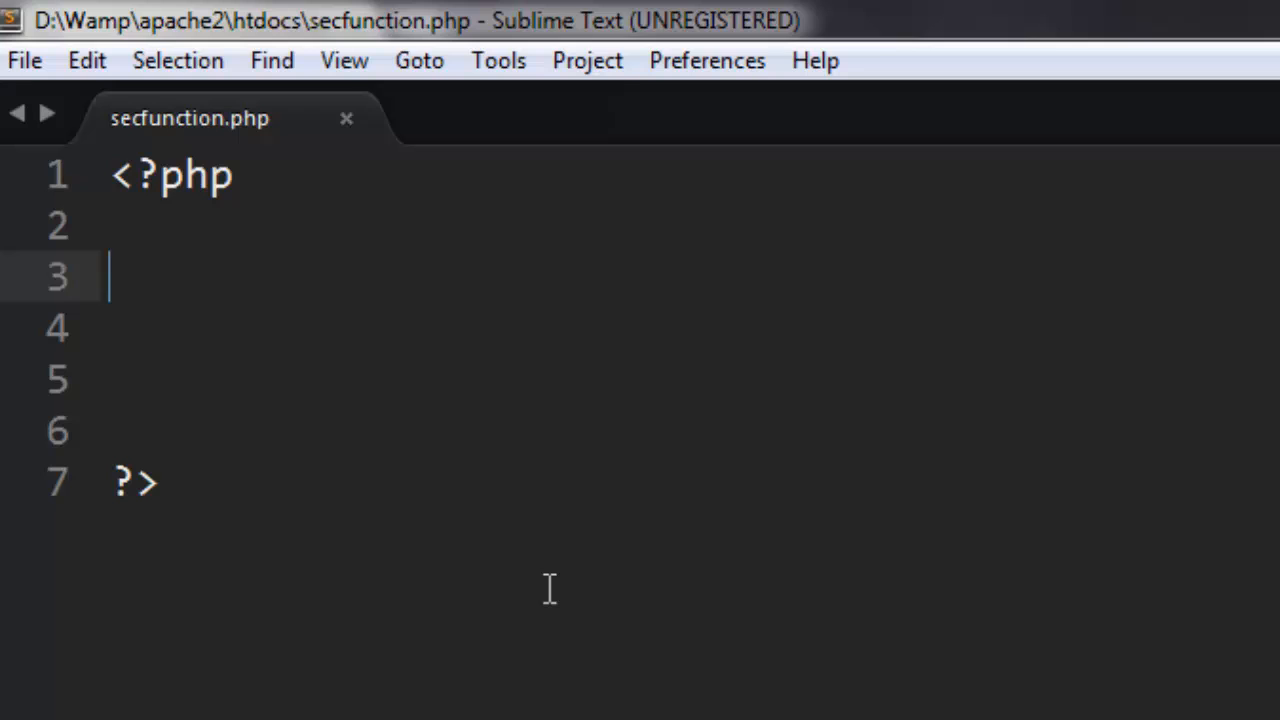
Write line 3 as $show_input = "Check this"; in secfunction.php
type("$show")
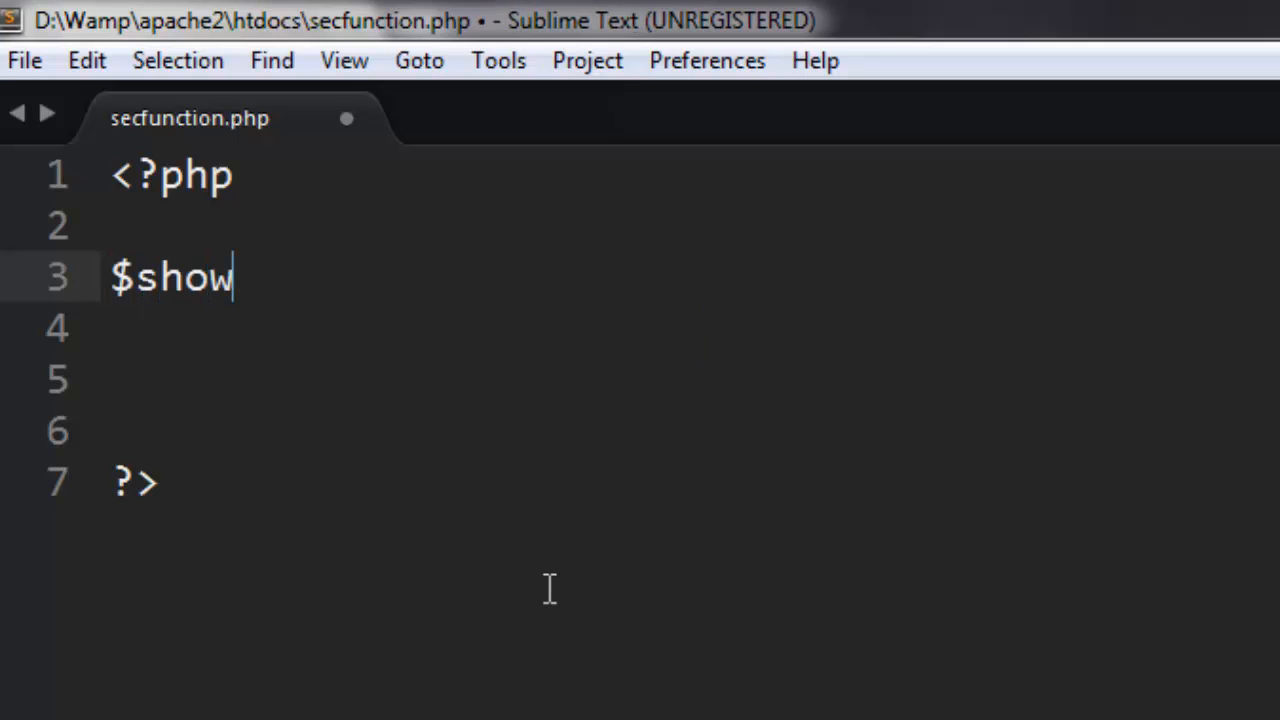
type("_i")
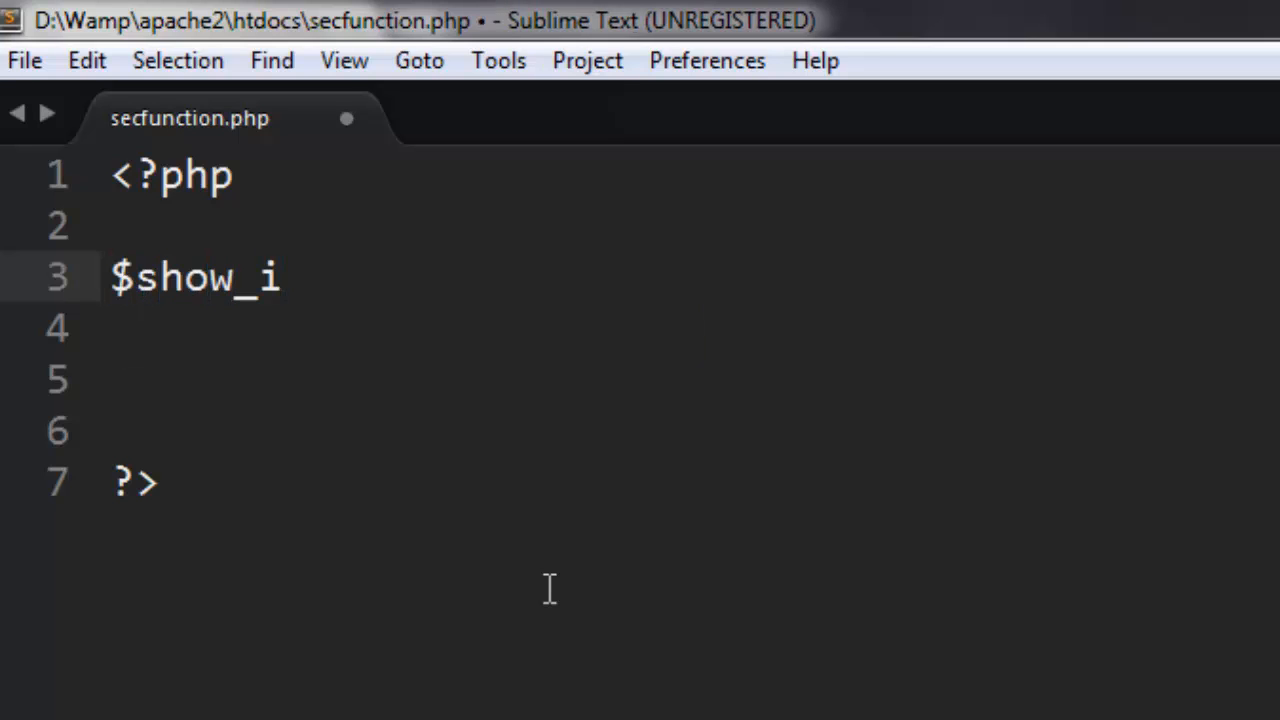
type("nput")
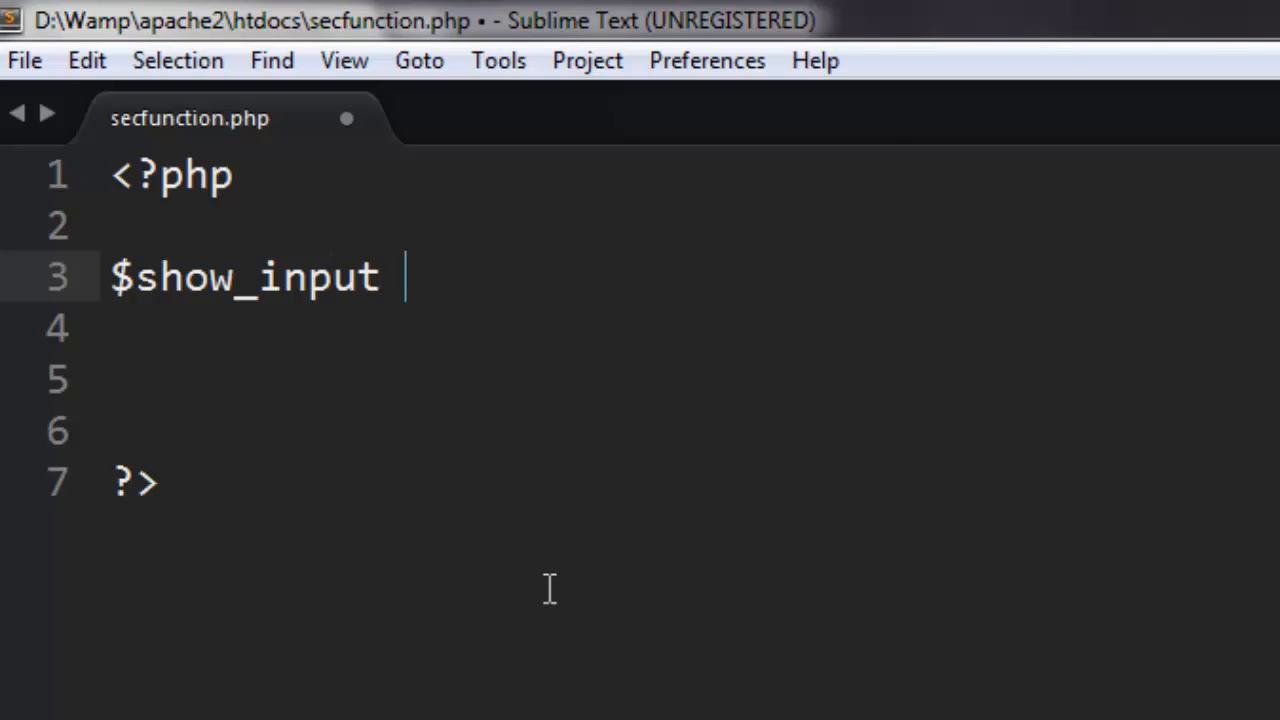
type("= \"\"")
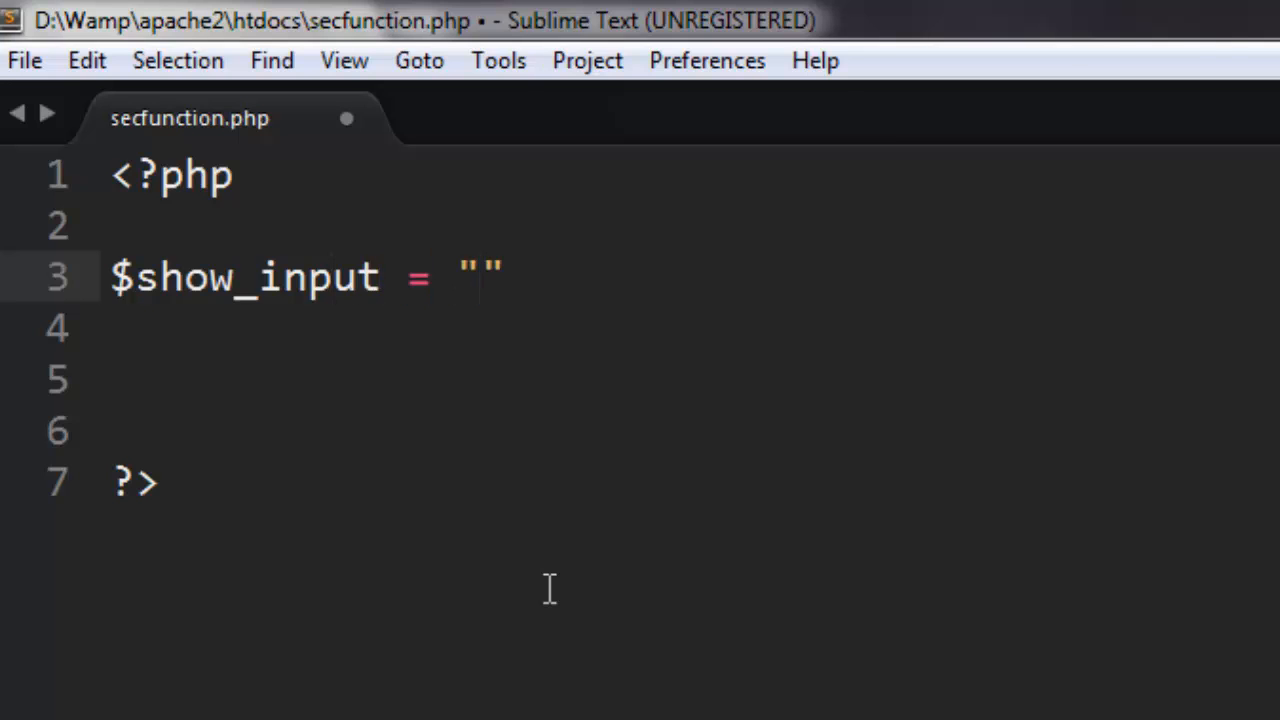
type("C")
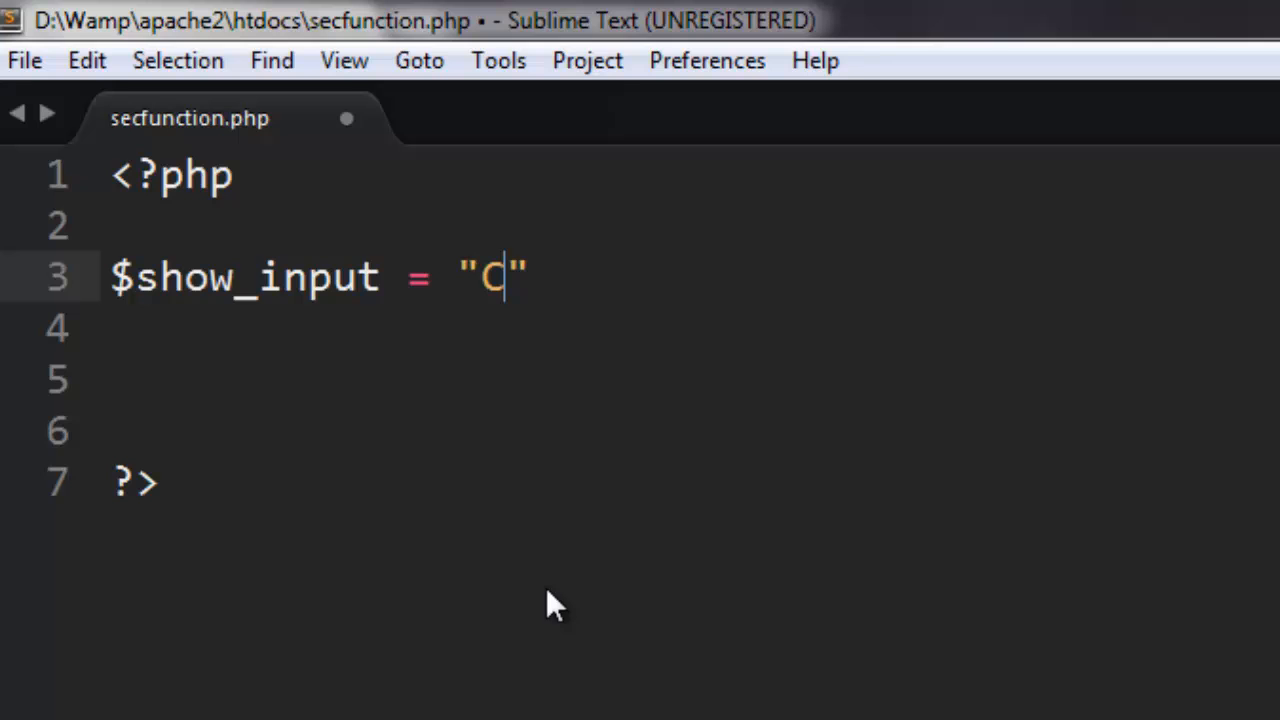
type("heck this")
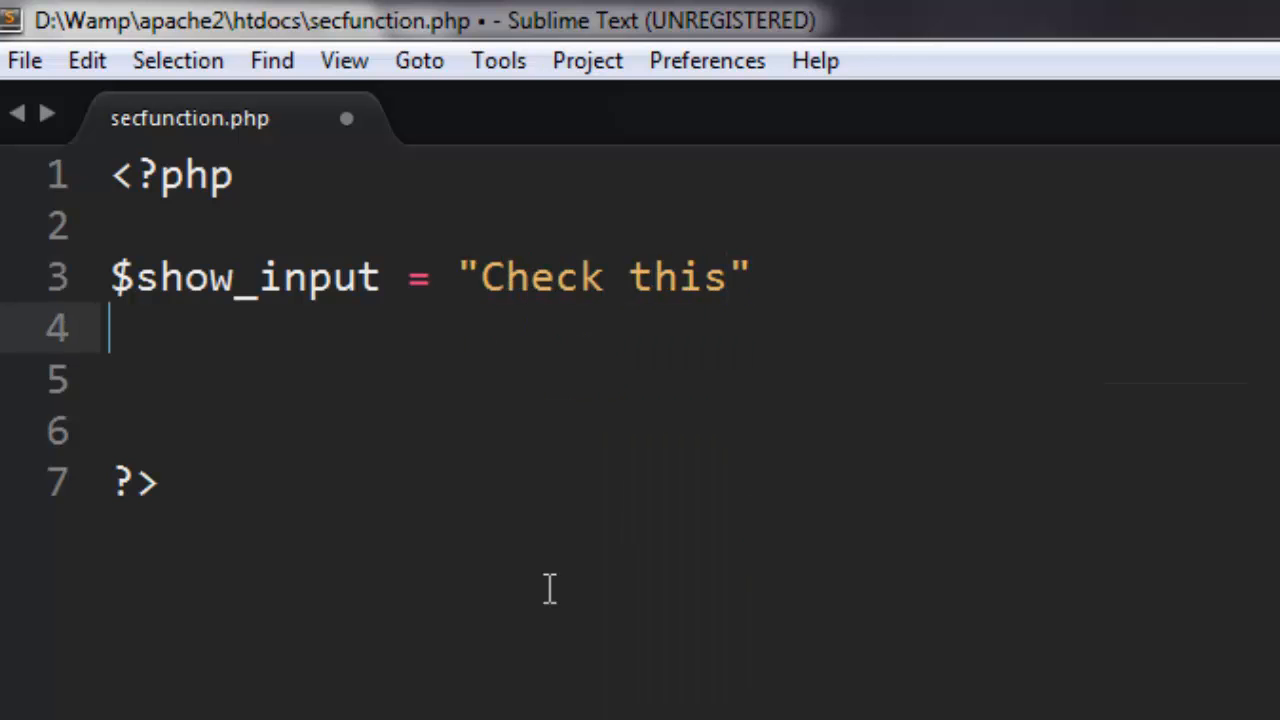
left_click(756, 276)
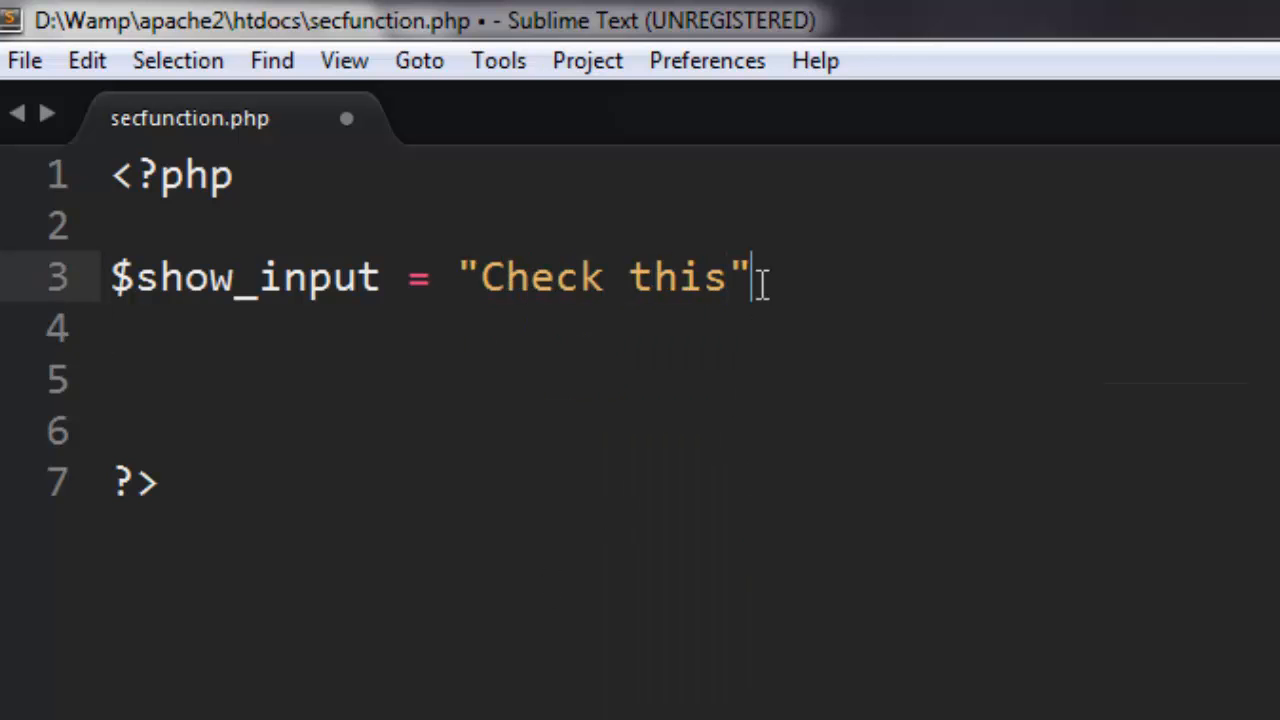
type(";")
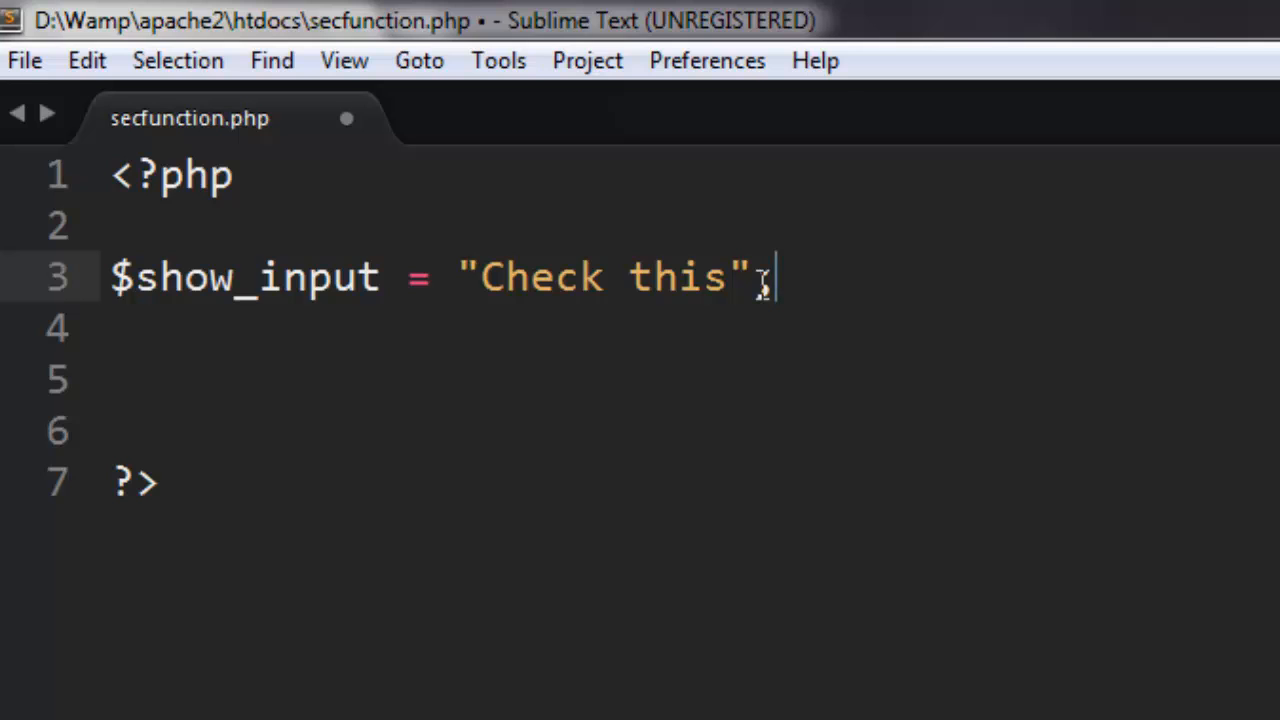
type(";")
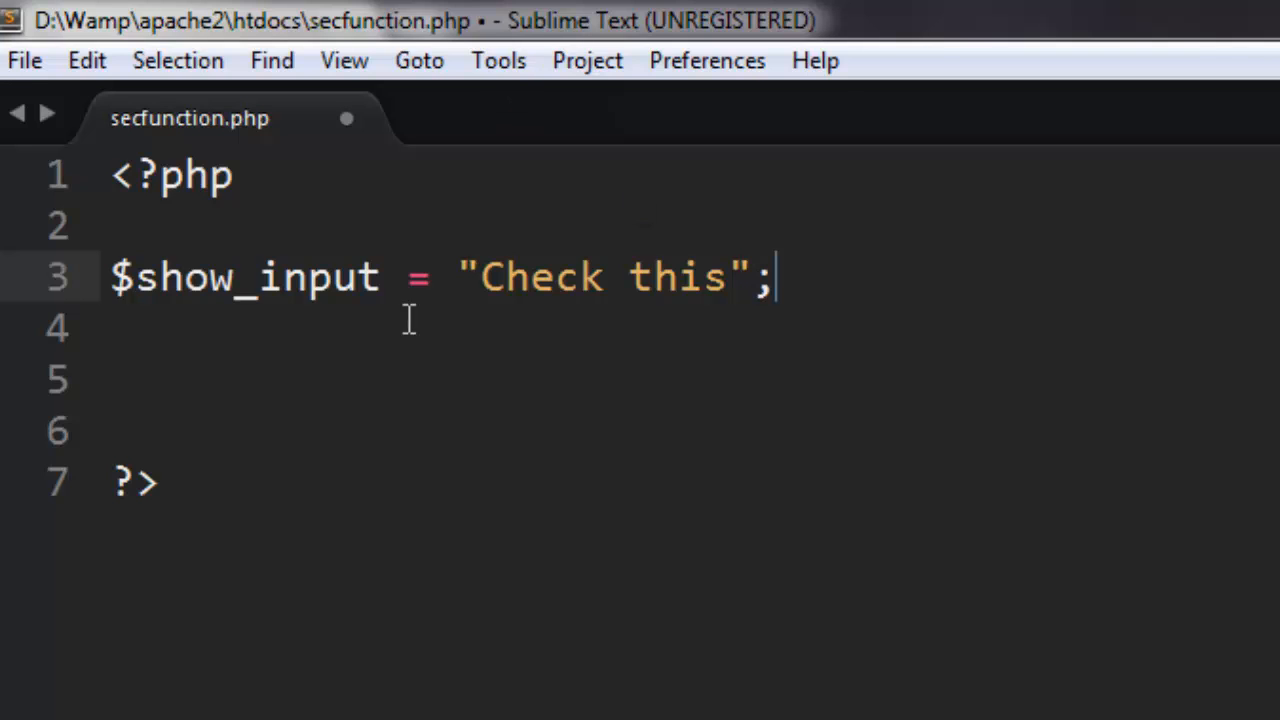
Rewrite the string as <script>alert('Check this');</script> and begin an echo line below
type("<")
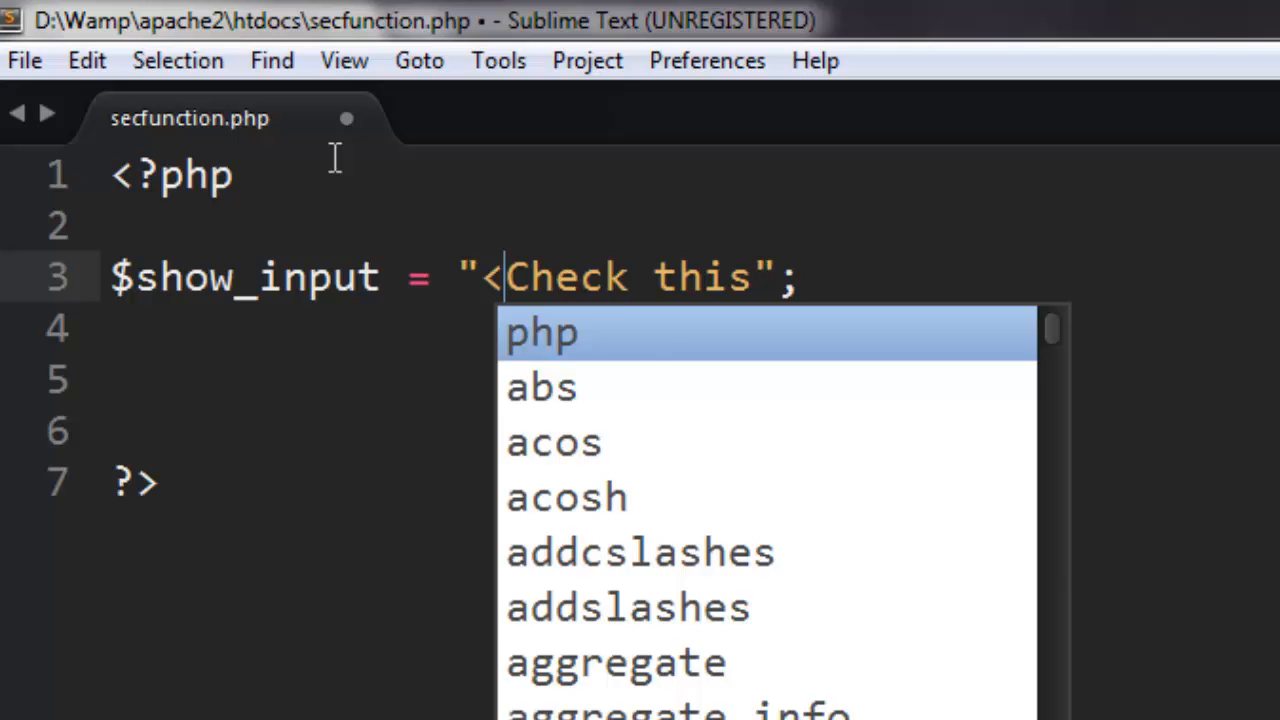
type("script>alert(")
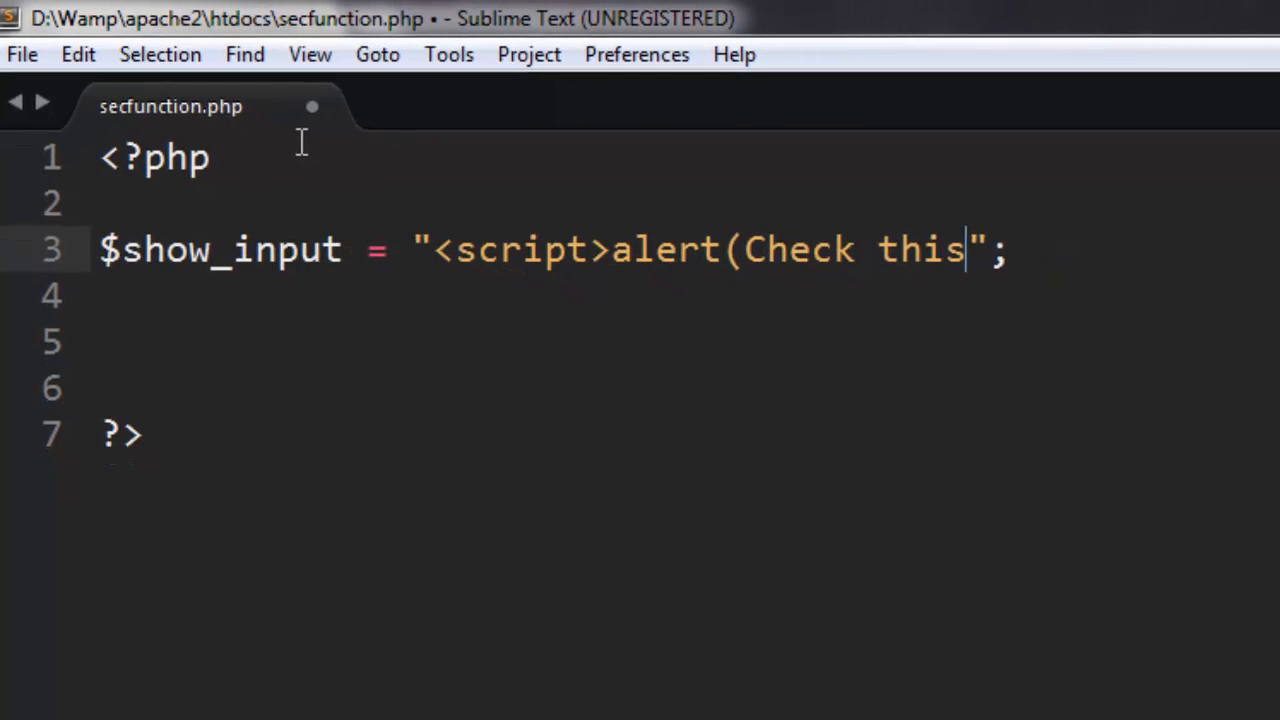
type(");")
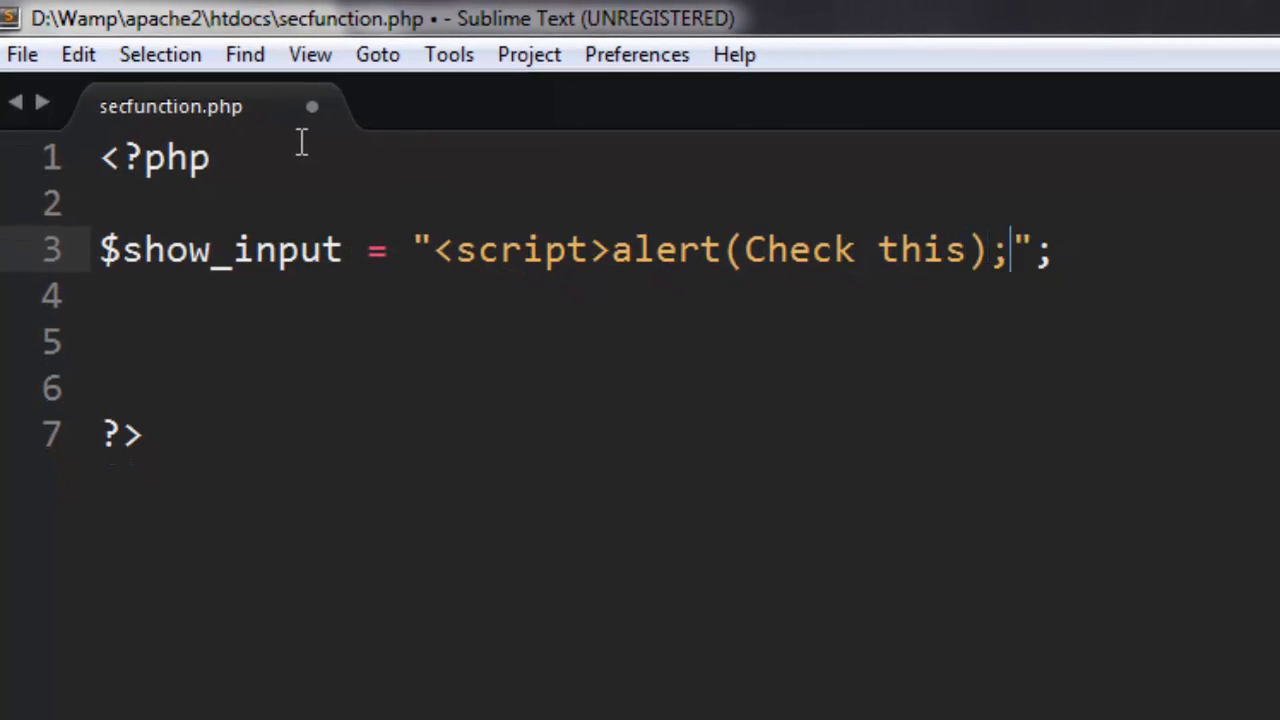
type("</script>")
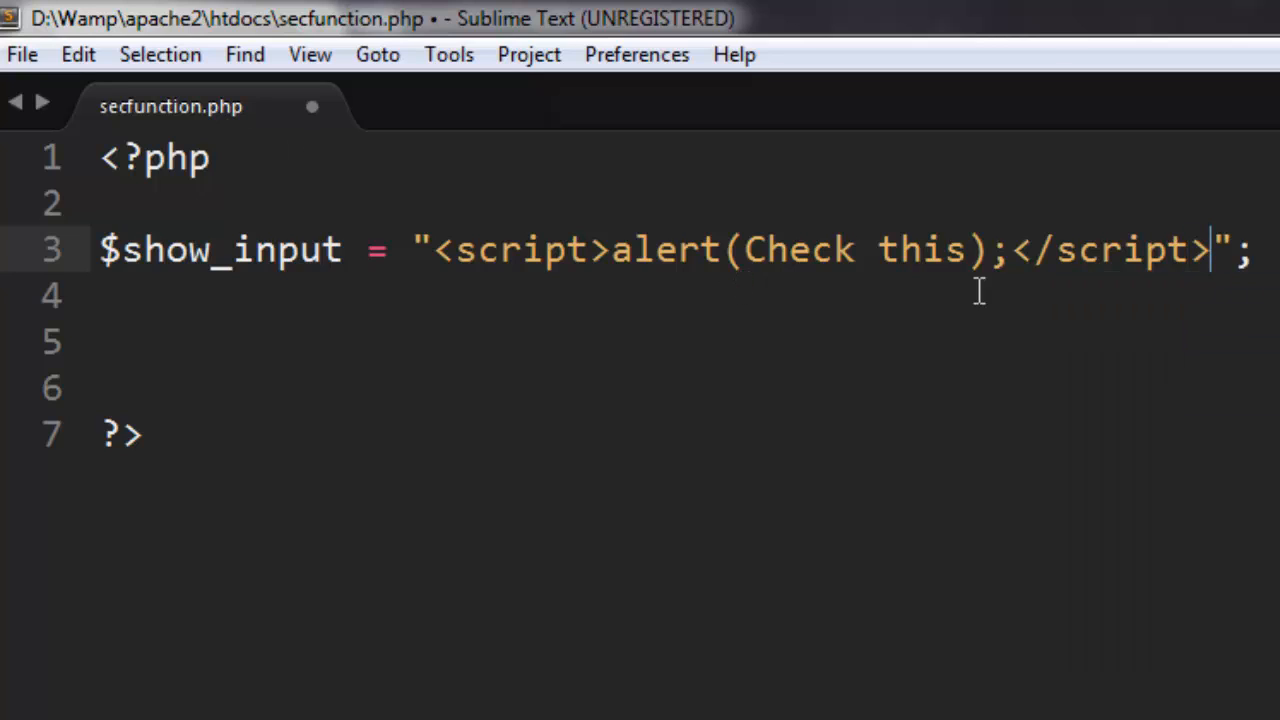
type("'")
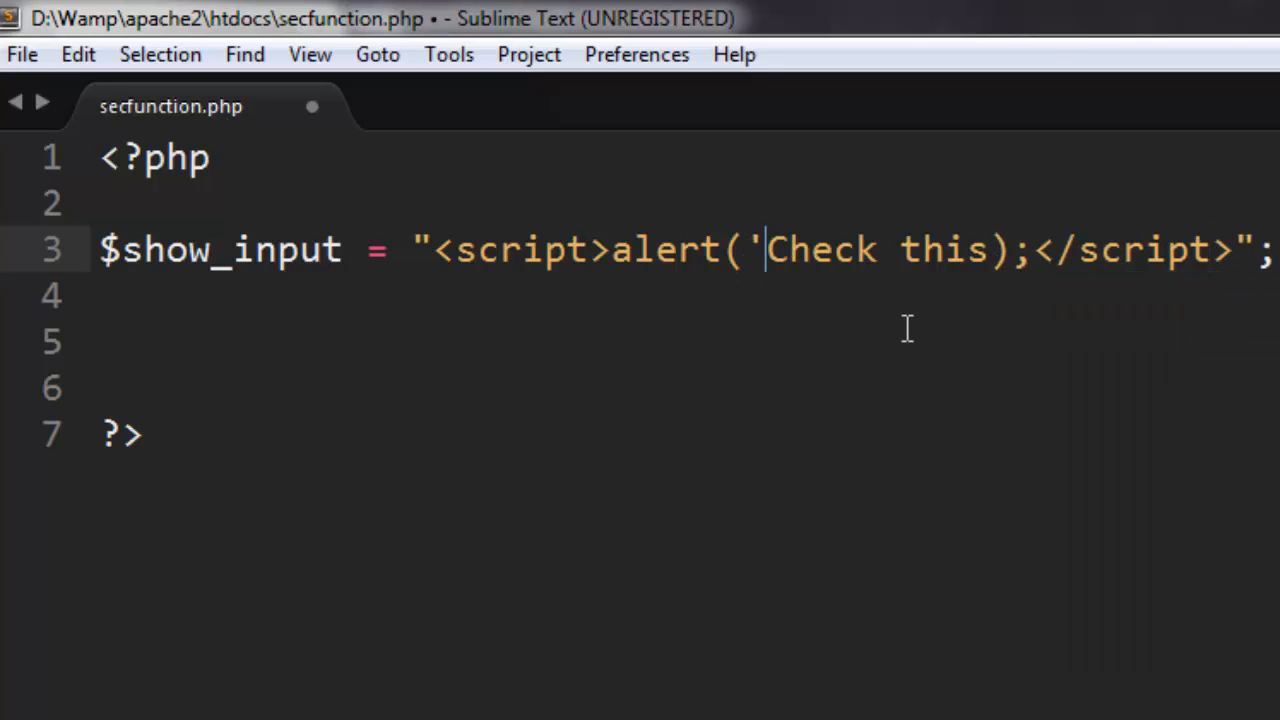
type("'")
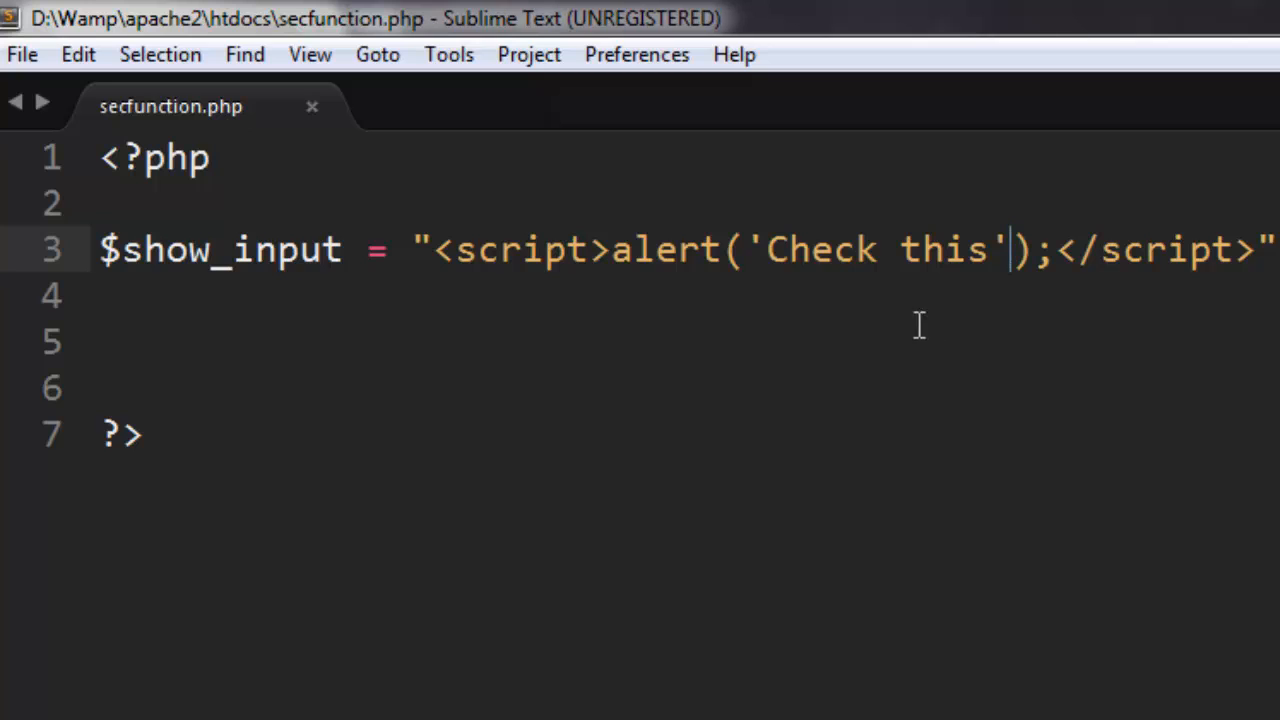
type("echo $")
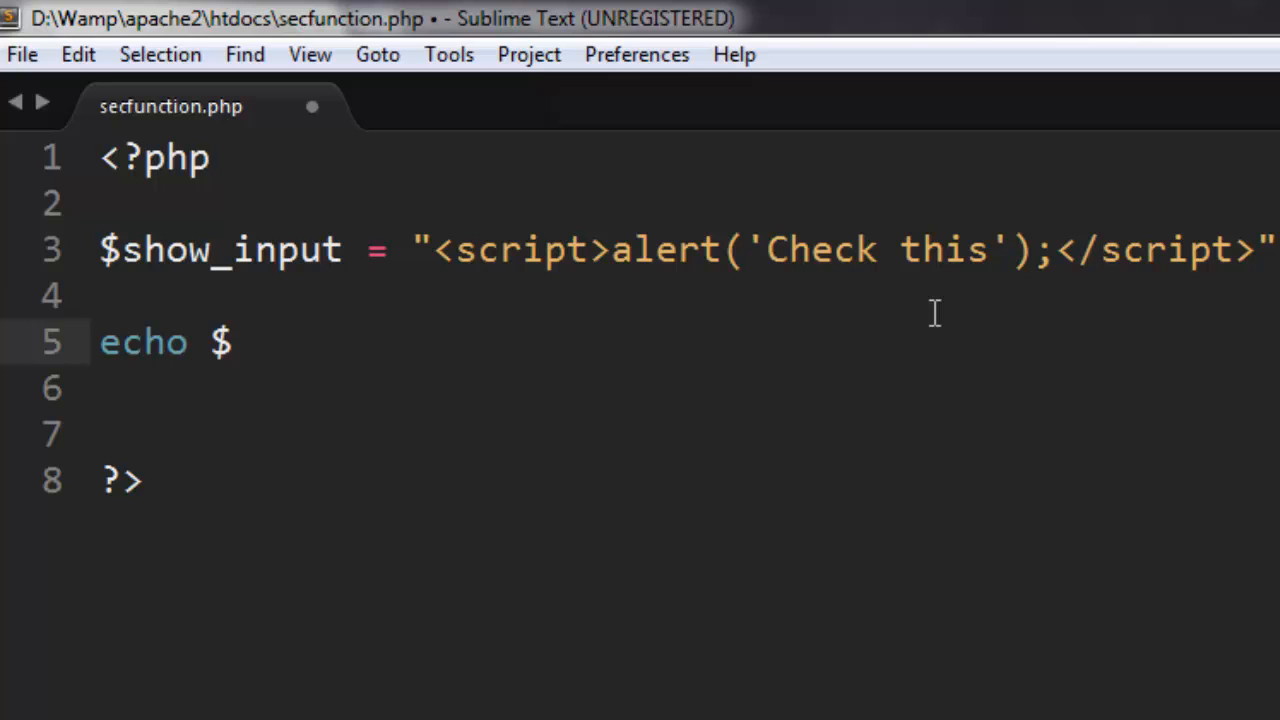
Continue line 5 as echo $show_input; before trimming it back to echo
type("show")
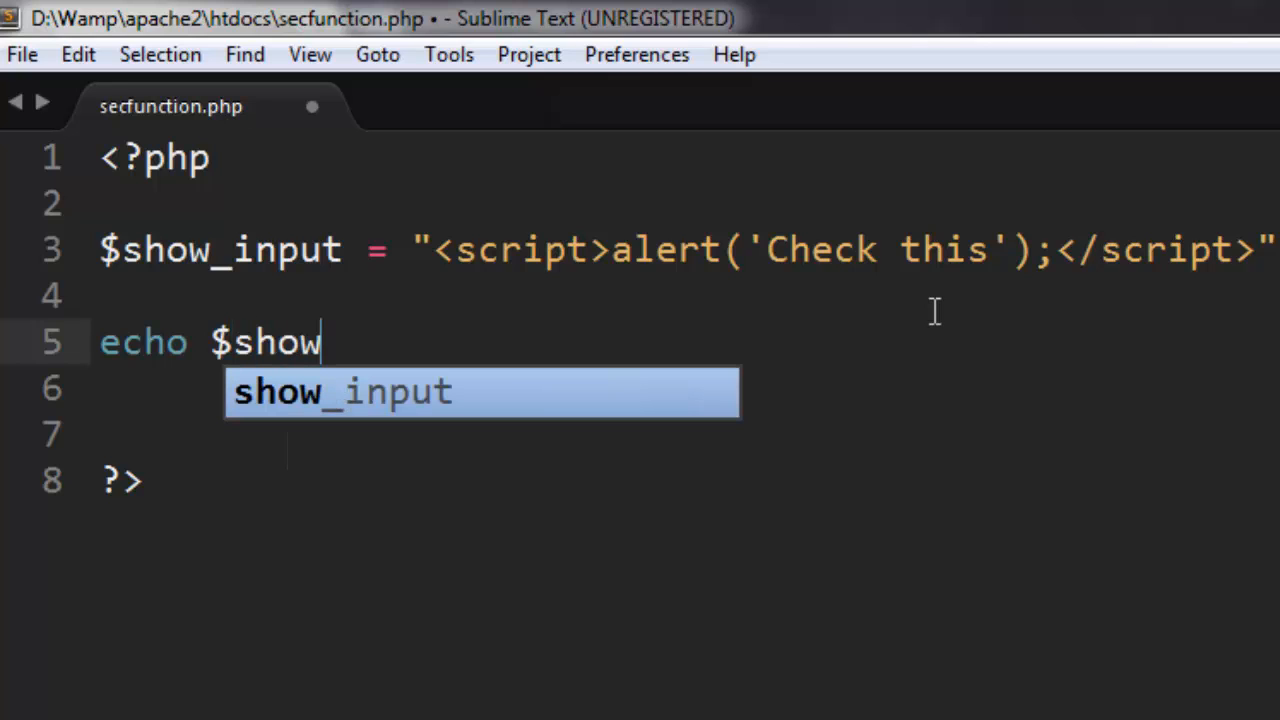
type("_input;")
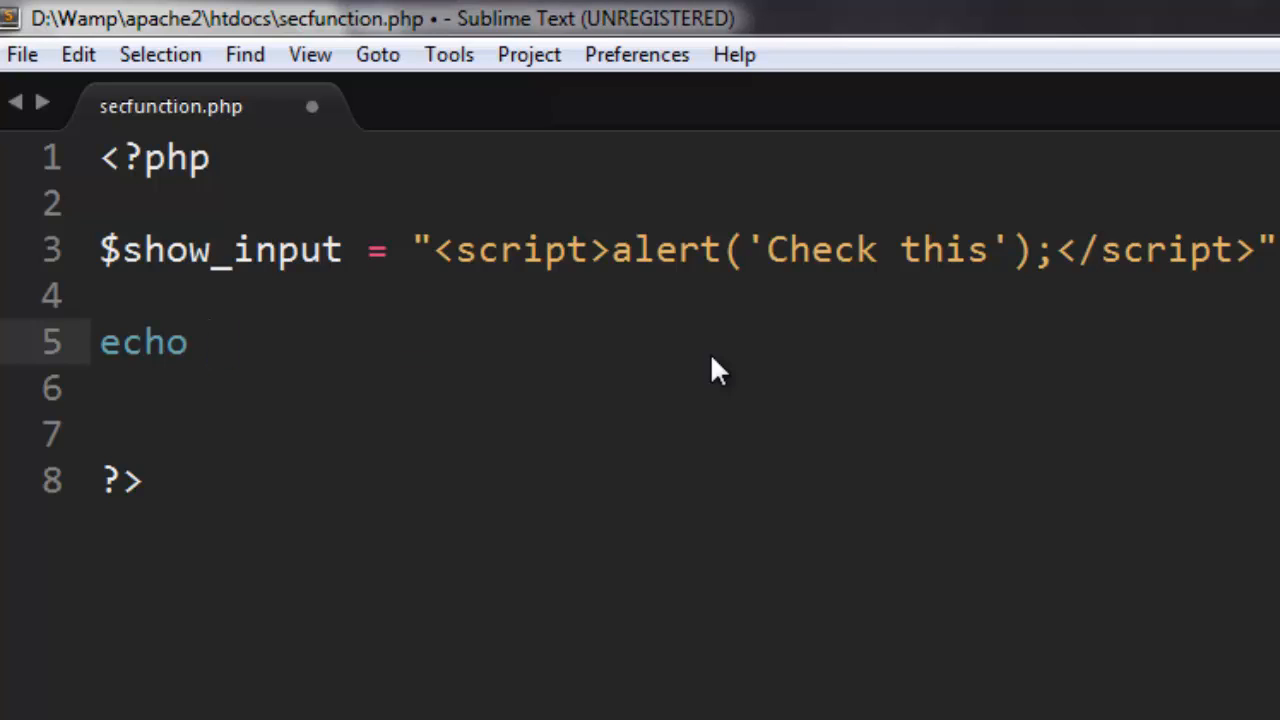
Complete line 5 as echo filter_var($show_input,FILTER_SANITIZE_STRIPPED); and save the file
type("f")
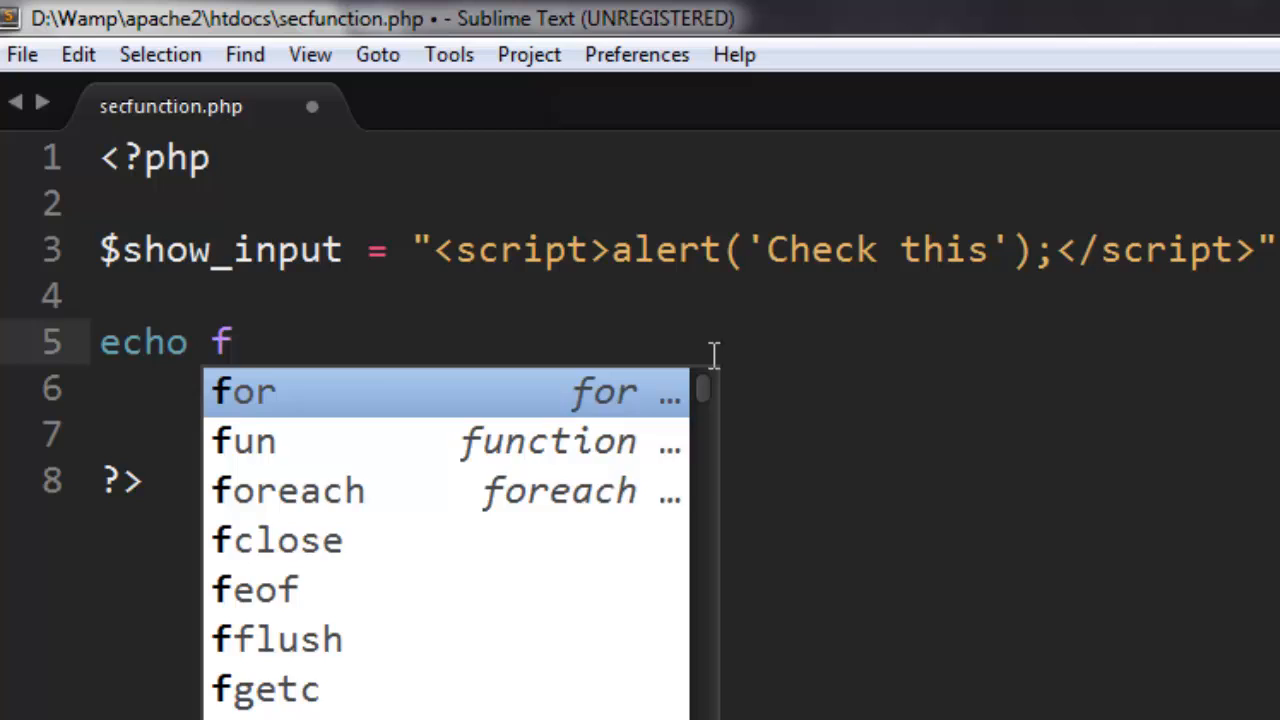
type("ilter_var()")
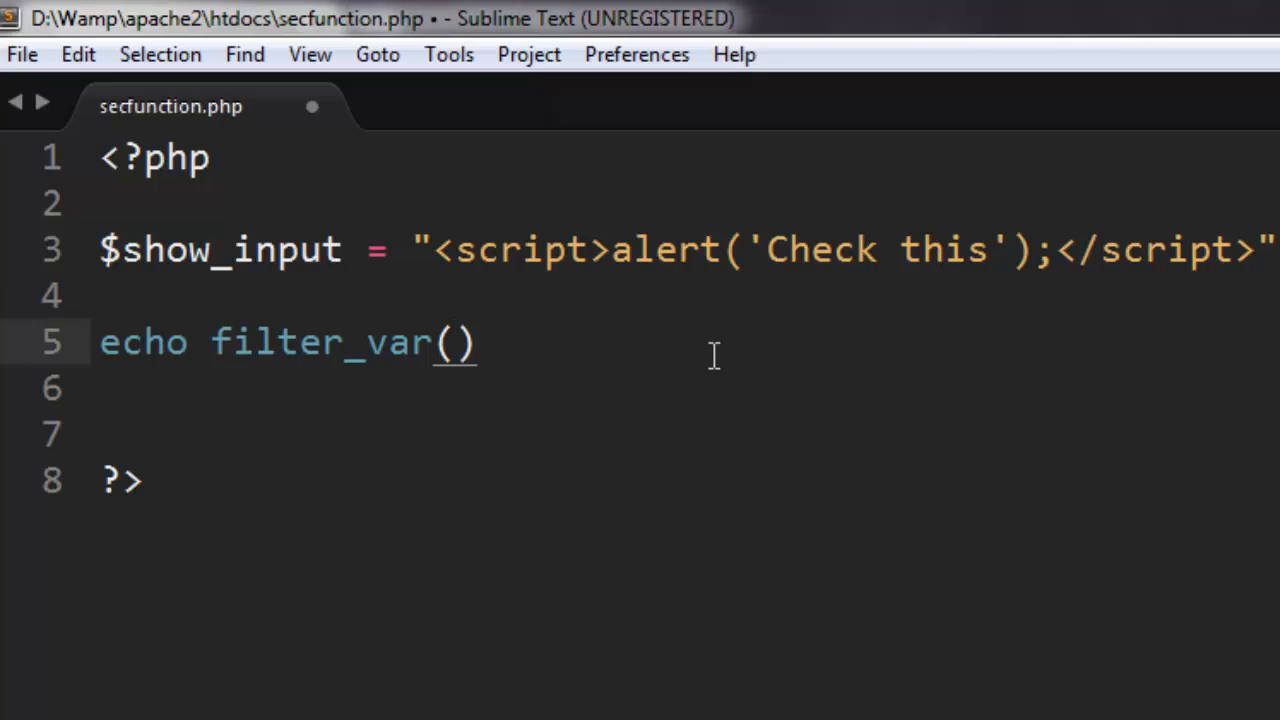
type("$show_inpu")
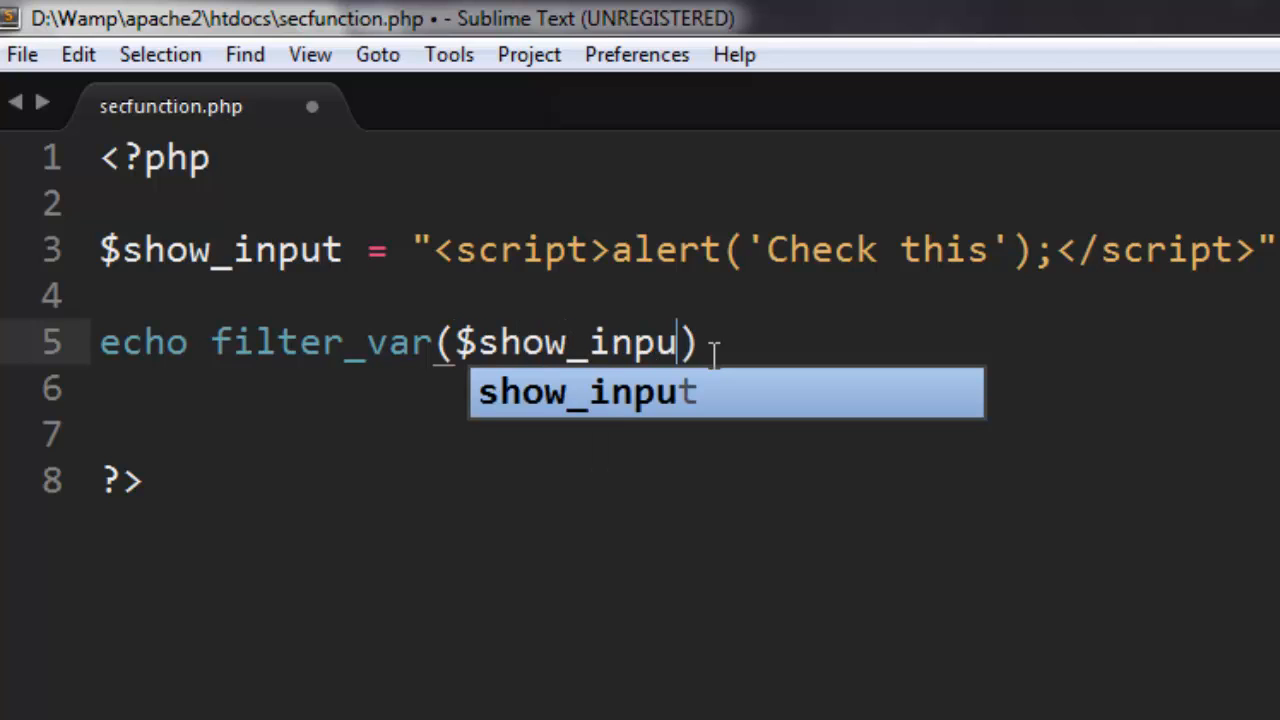
type("t,")
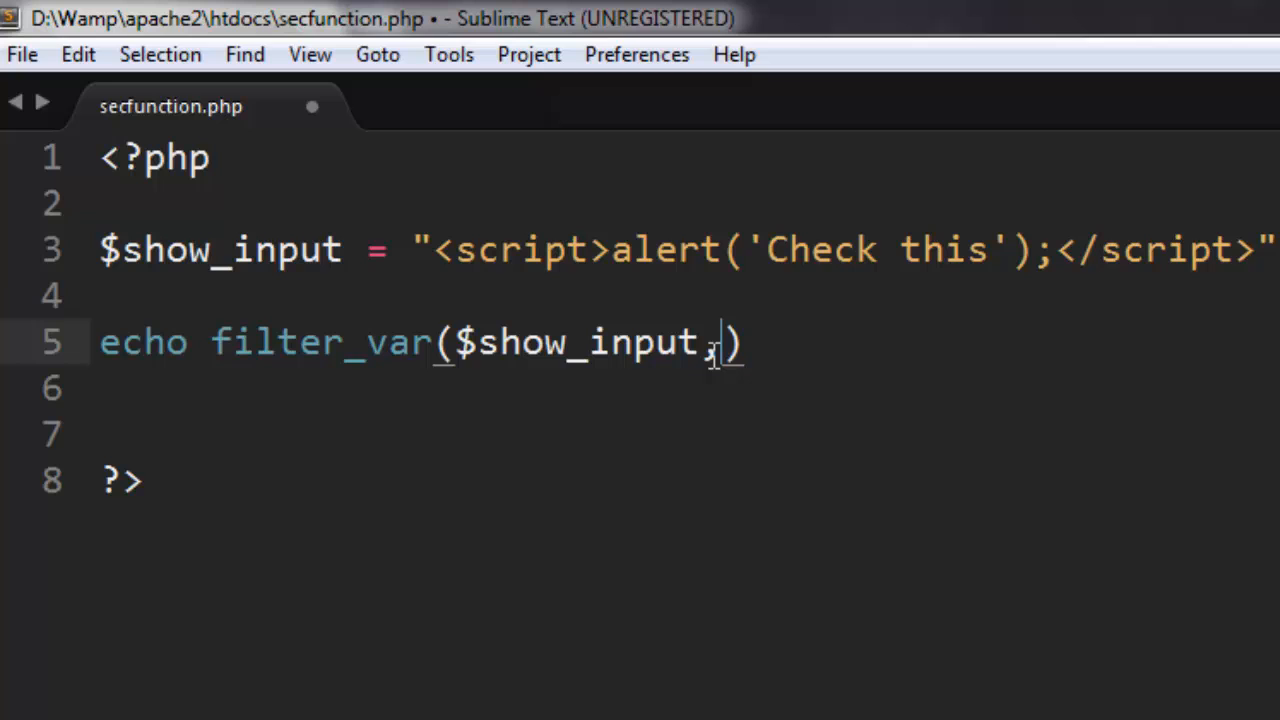
type("F")
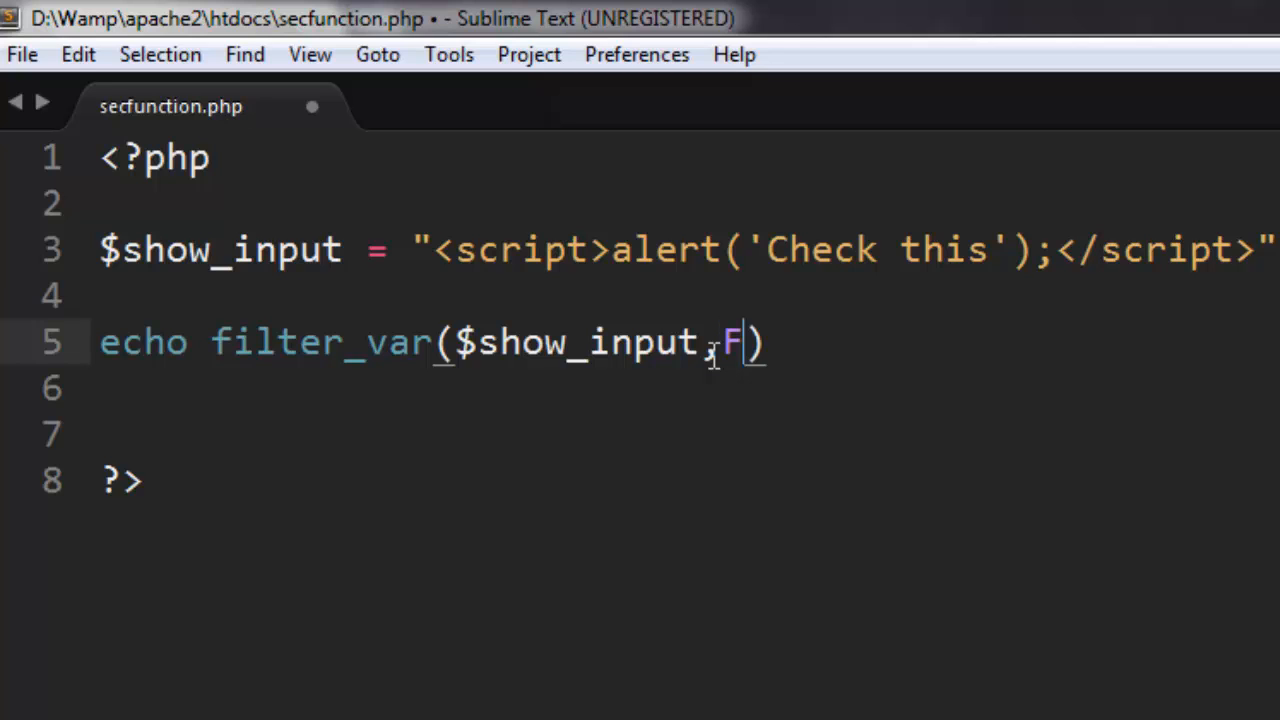
type("ILTER")
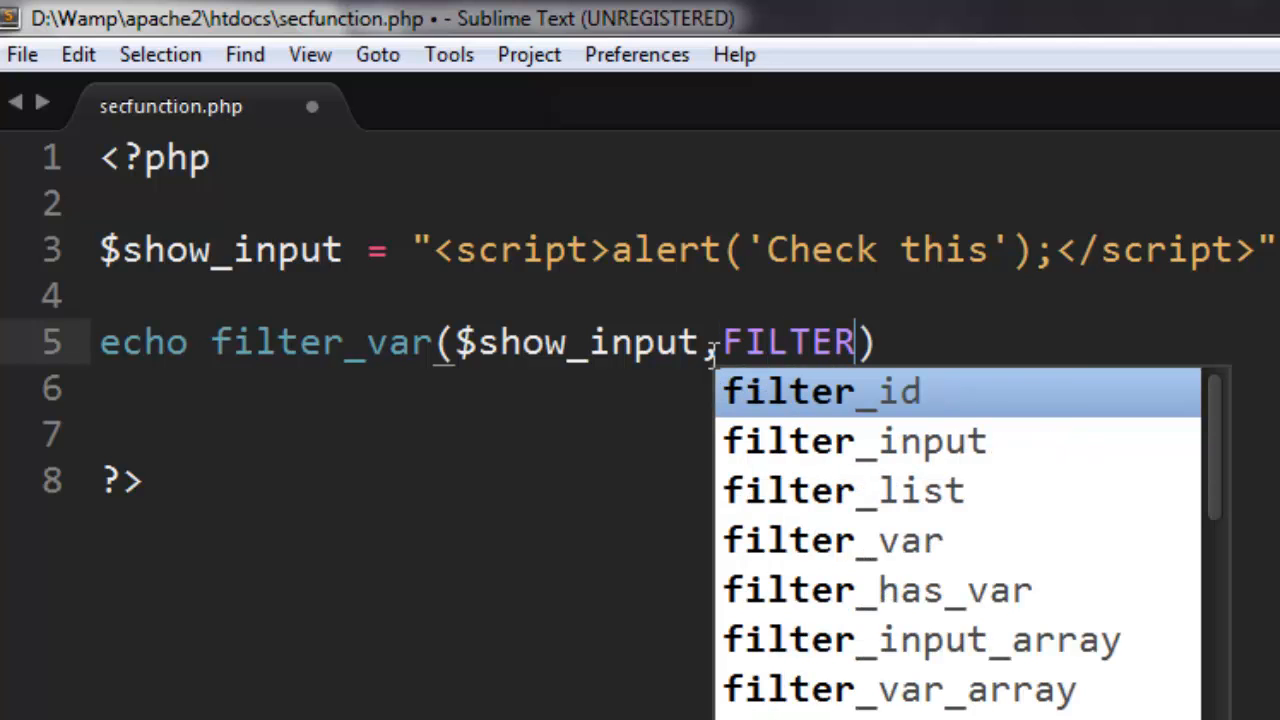
type("_SA")
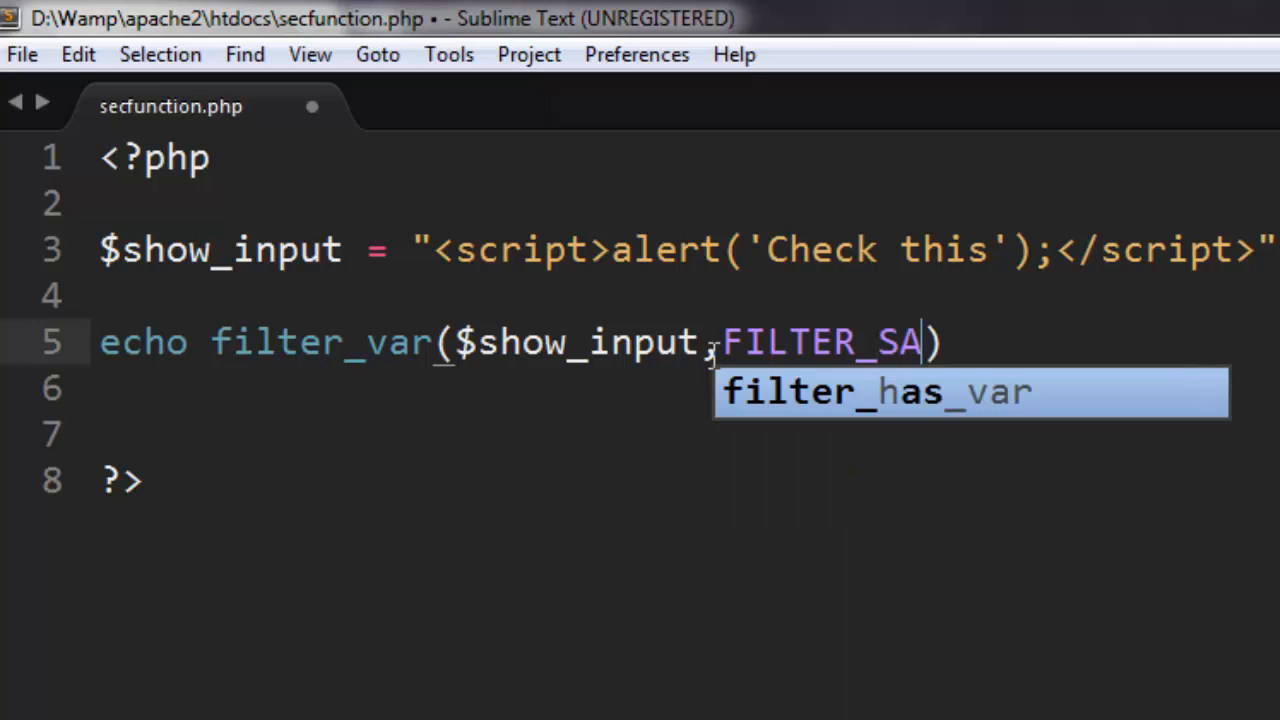
type("NITIZE")
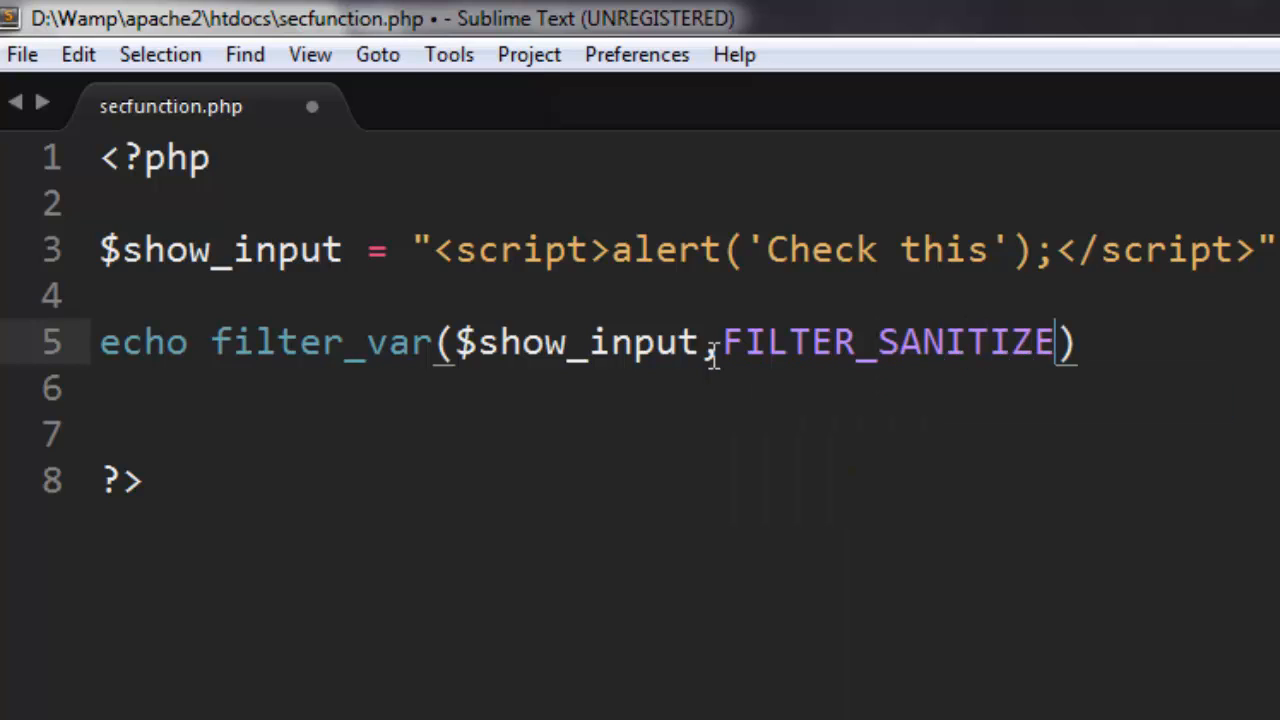
type("_STRIP")
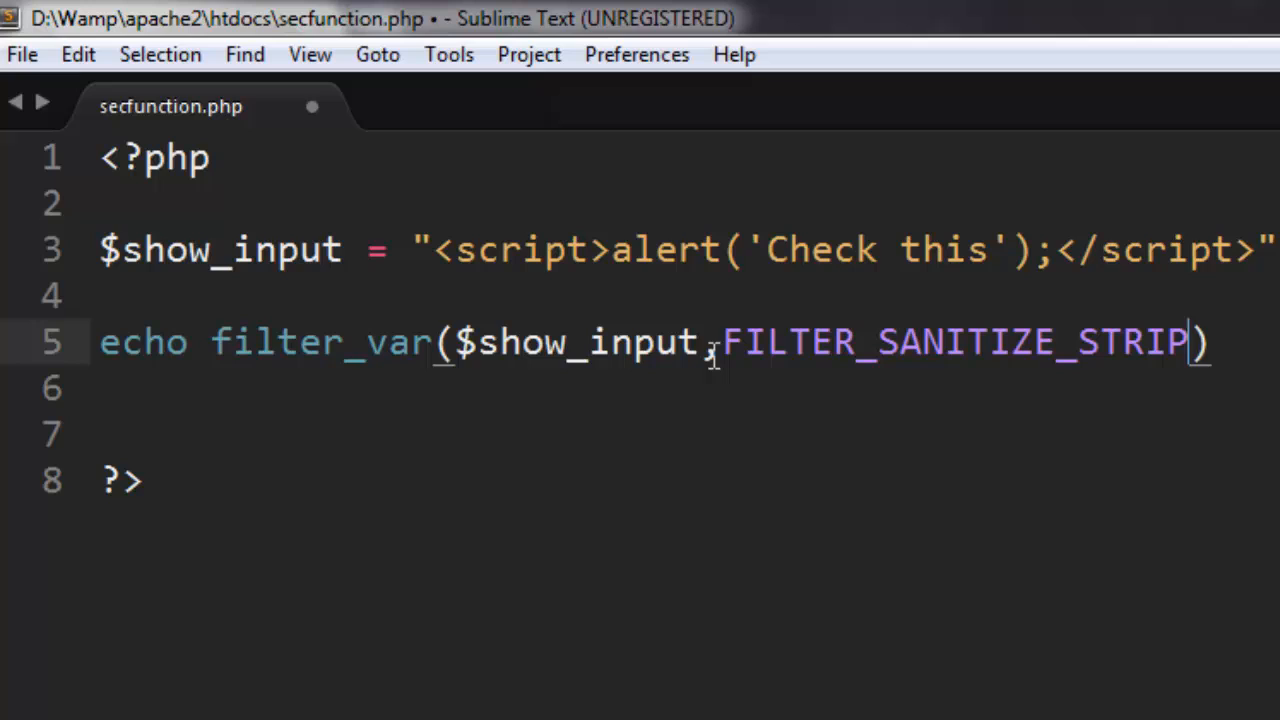
type("PED")
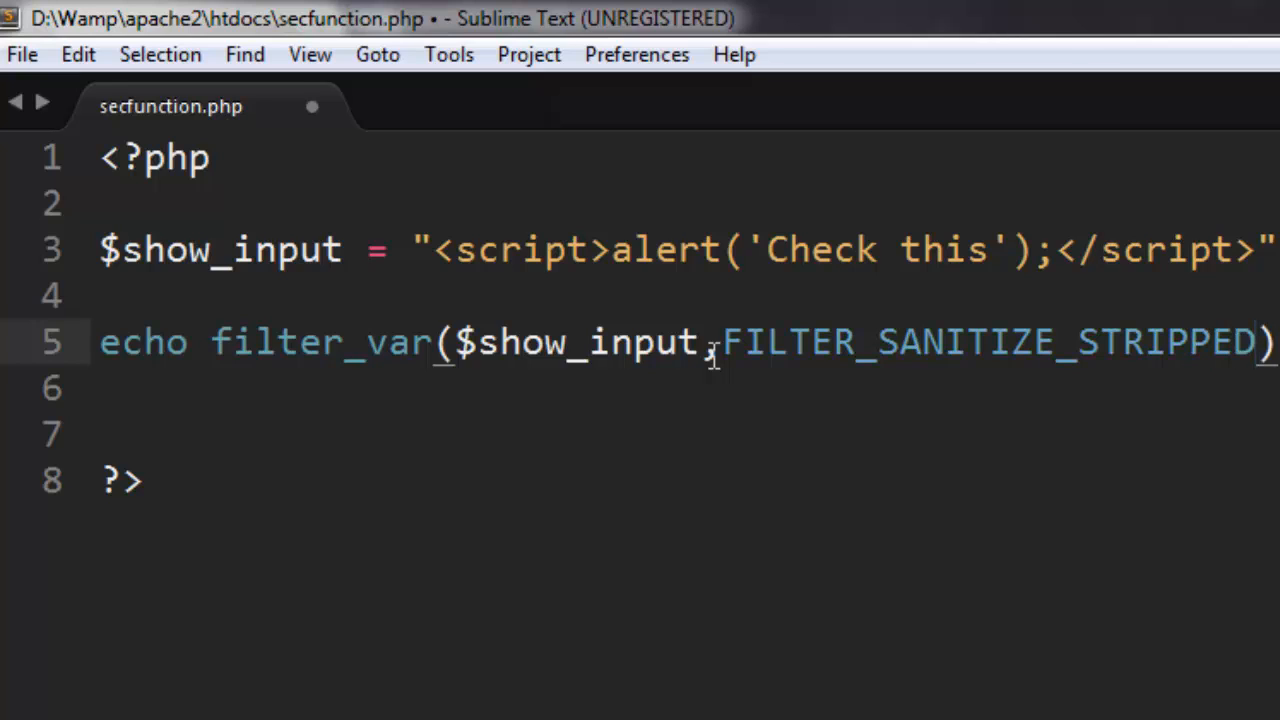
type("1")
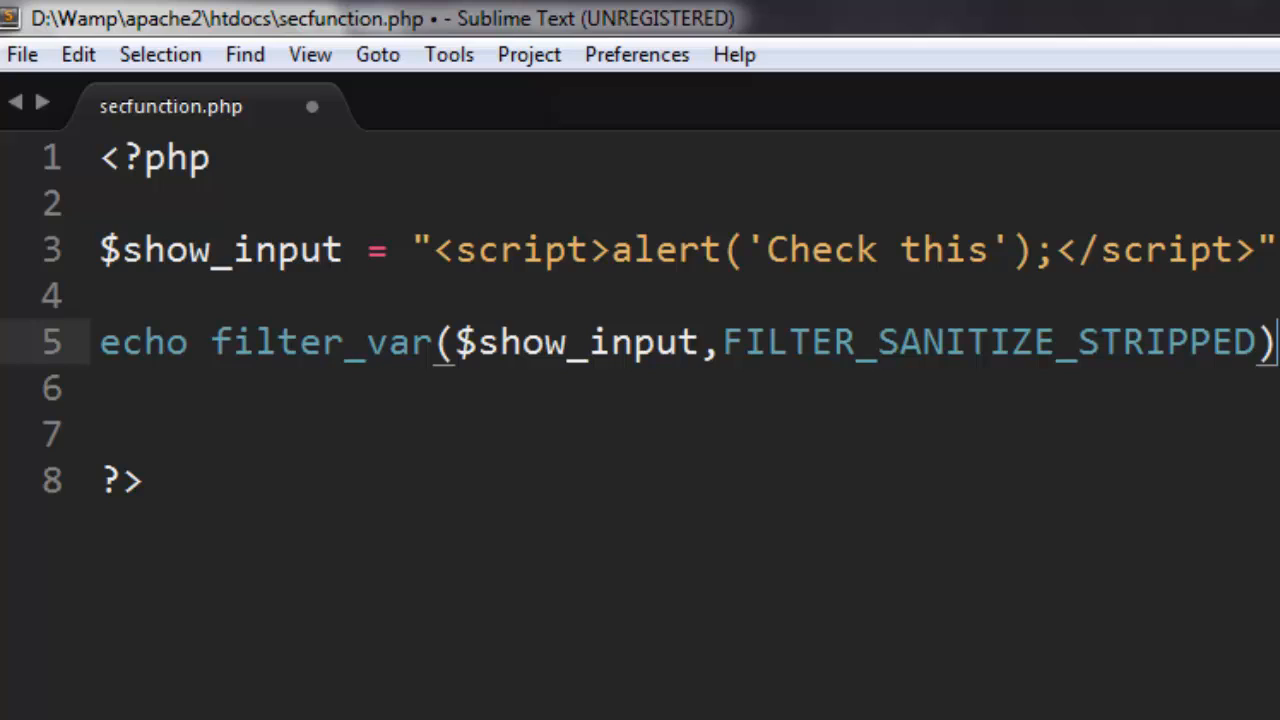
key("ctrl+s")
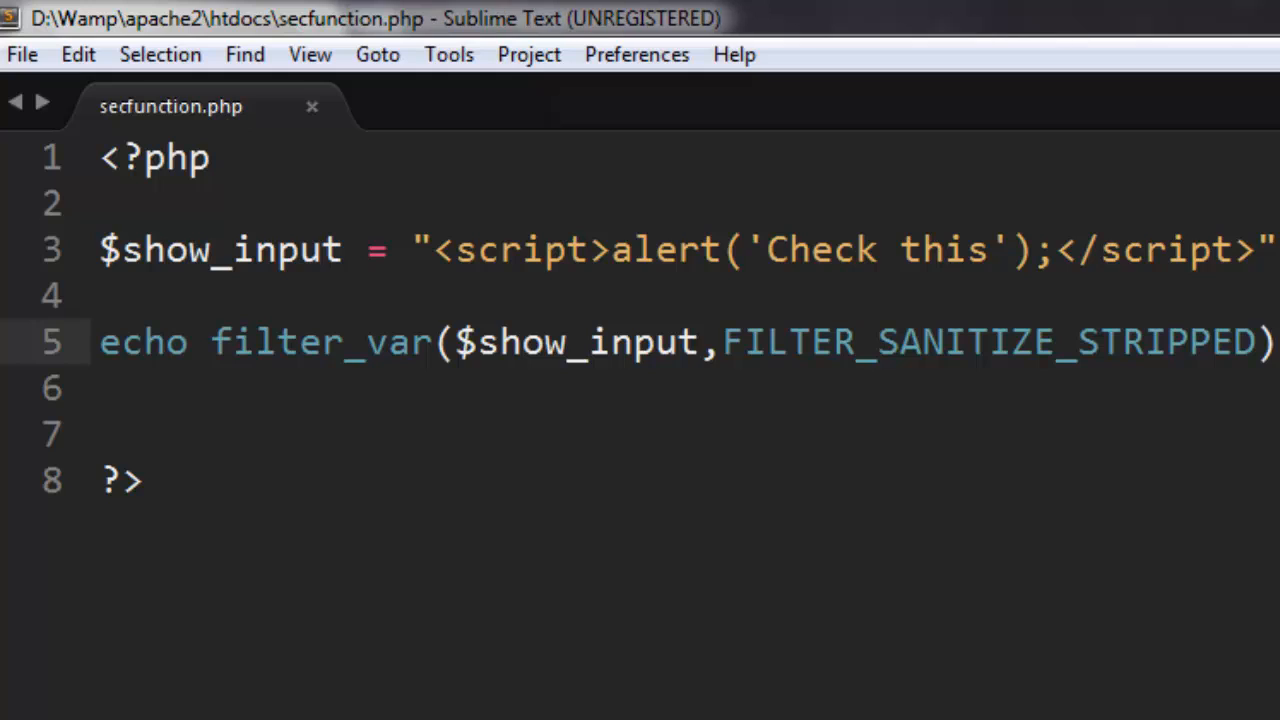
mouse_move(242, 368)
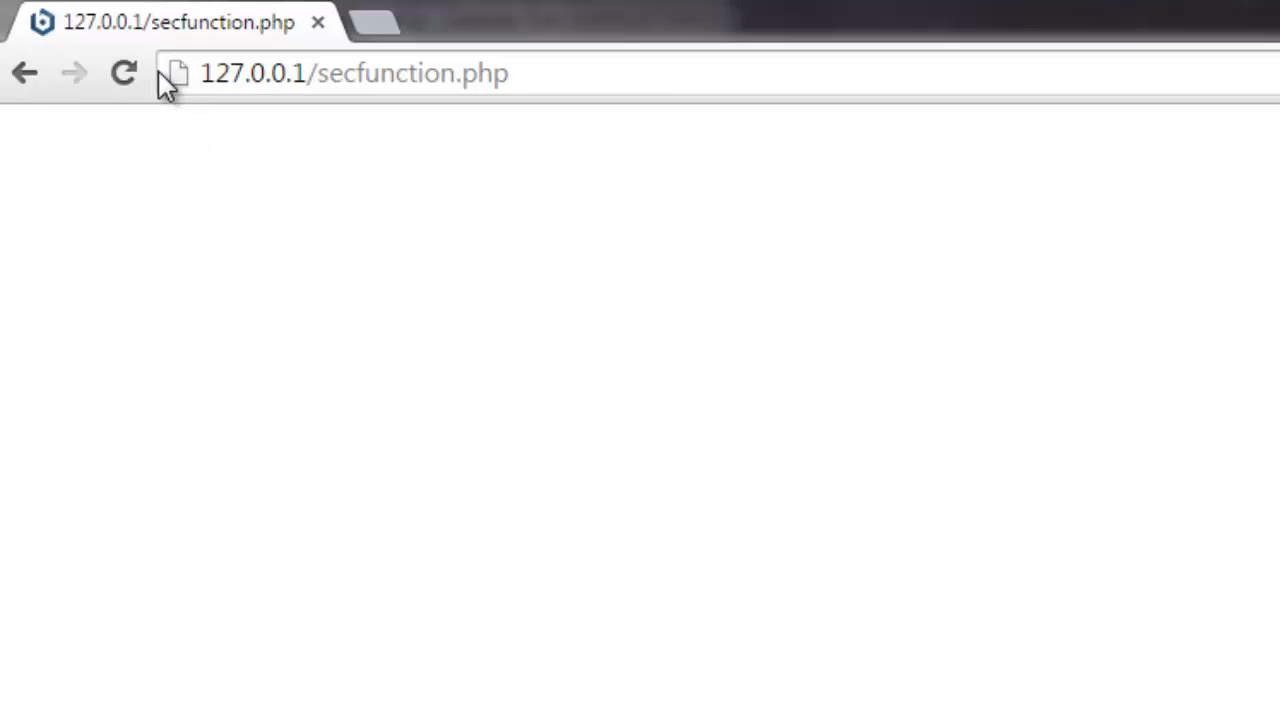
Reload 127.0.0.1/secfunction.php in Chrome and select the stripped alert('Check this'); output
left_click(124, 72)
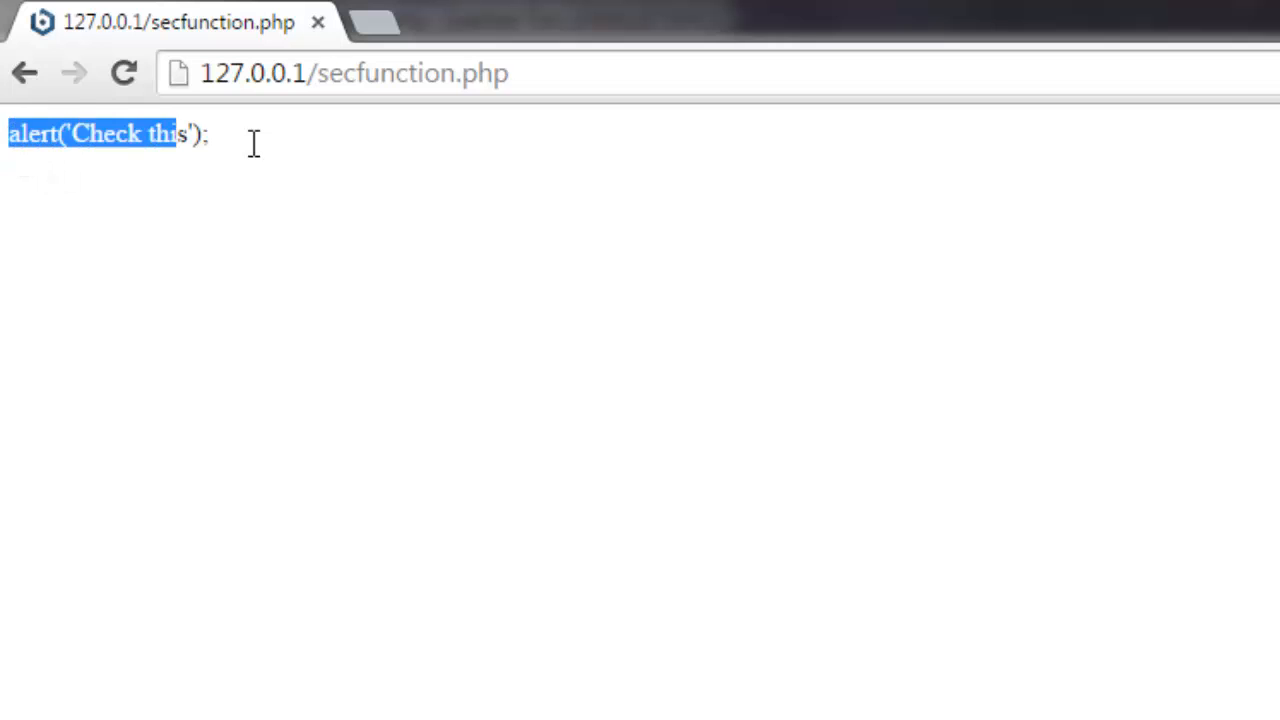
left_click(64, 198)
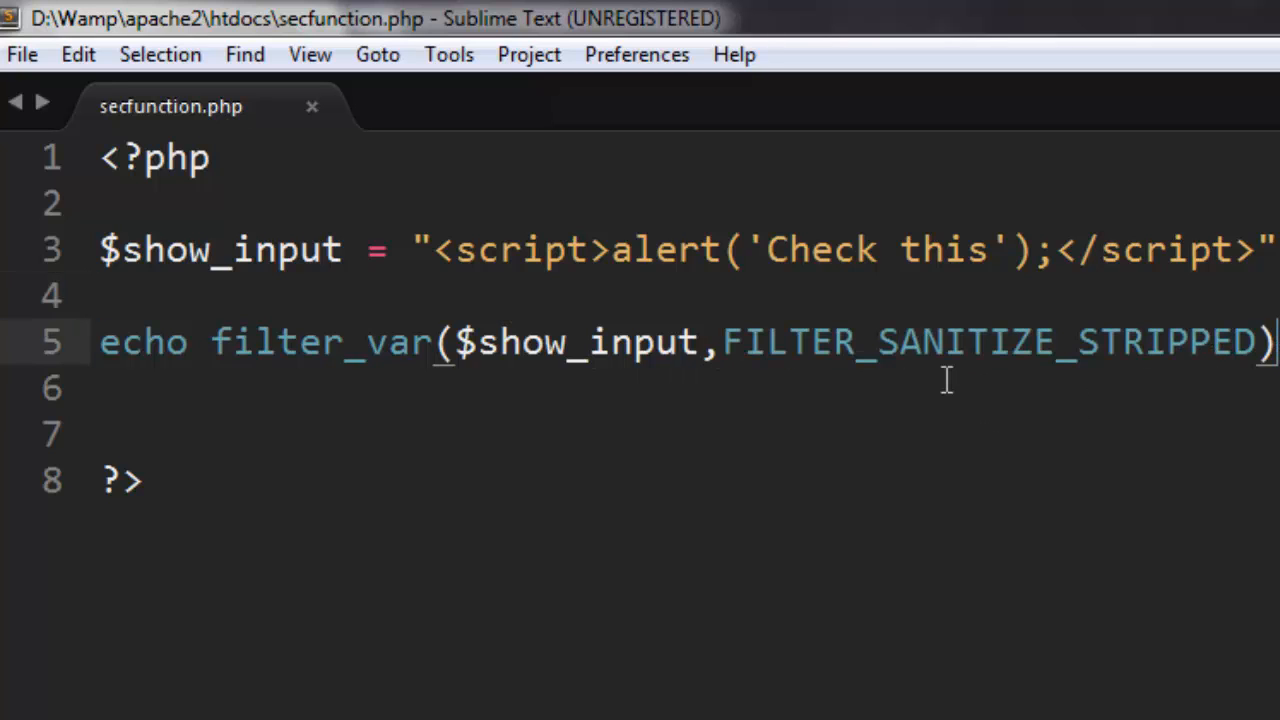
mouse_move(664, 342)
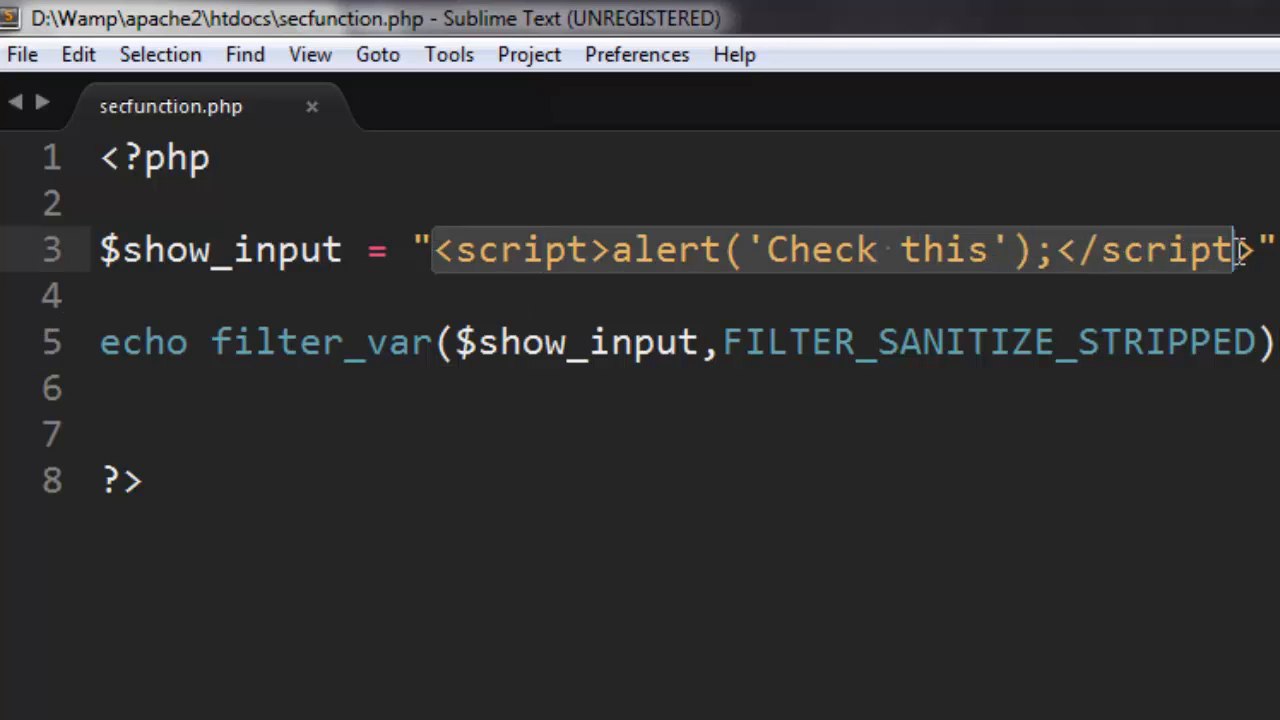
mouse_move(1224, 316)
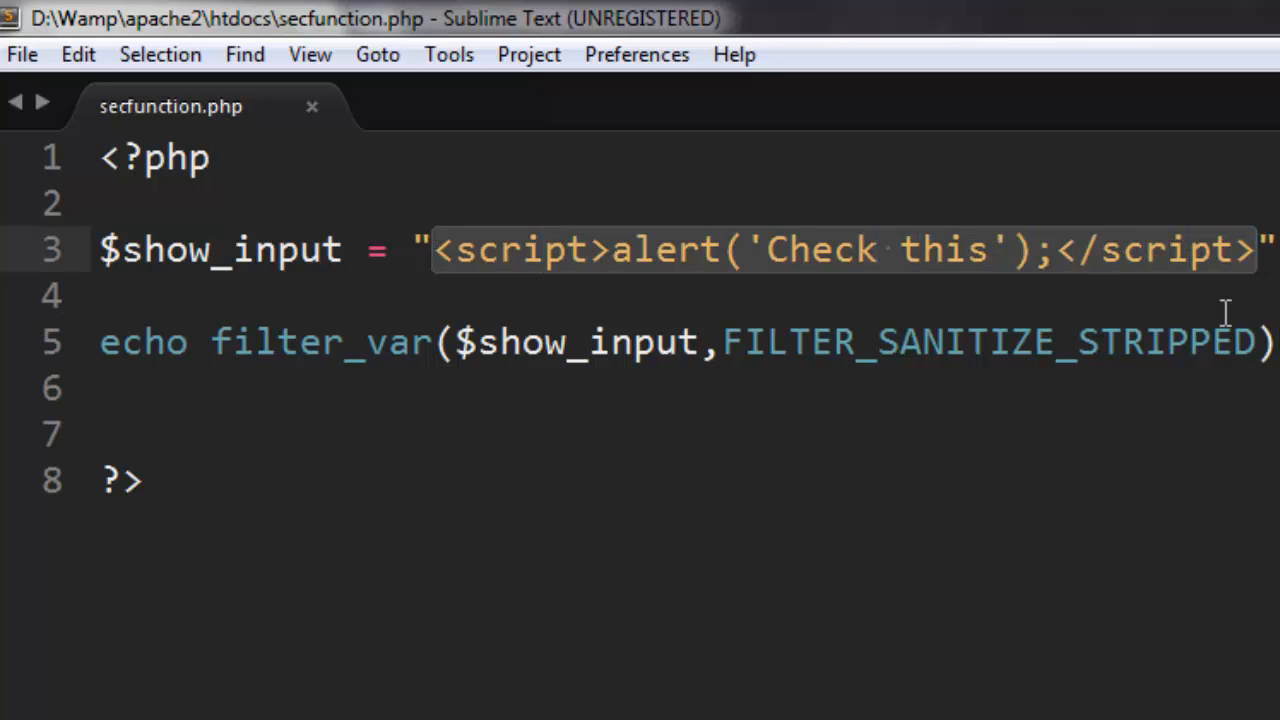